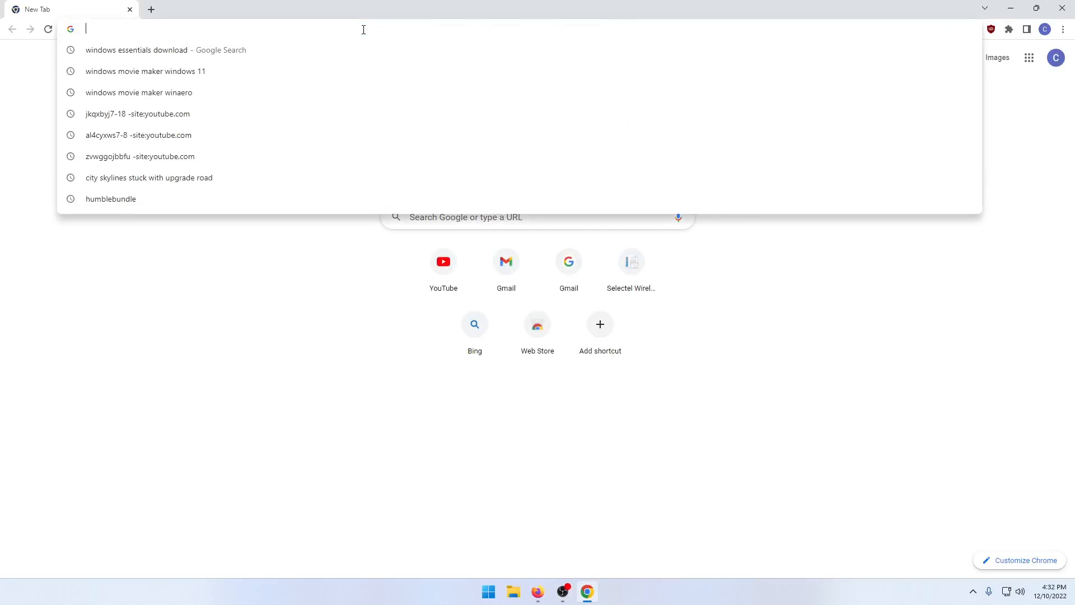
Load CNET's Windows Live Essentials 2012 page and start the installer download via Download Now.
type("https://download.cnet.com/Windows-Live-Essentials-2012/3000-20418_4-10805747.html")
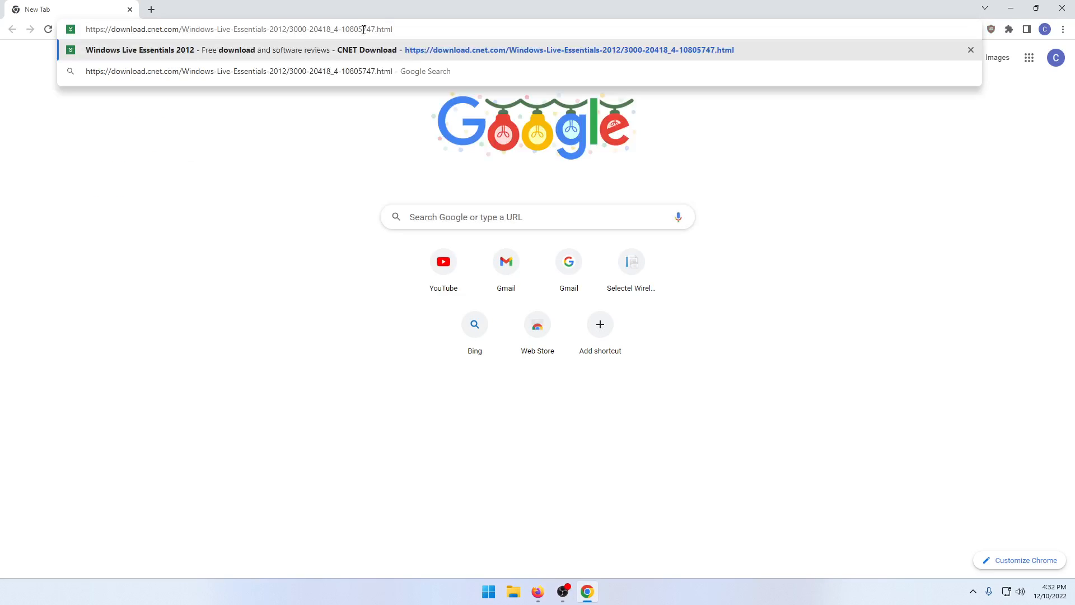
key("Enter")
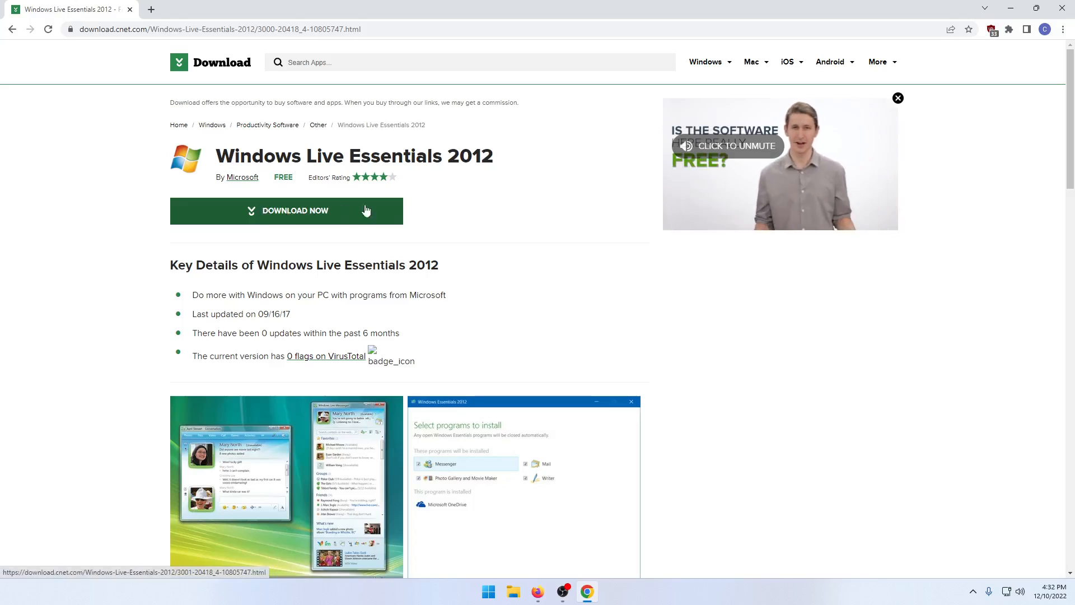
left_click(287, 211)
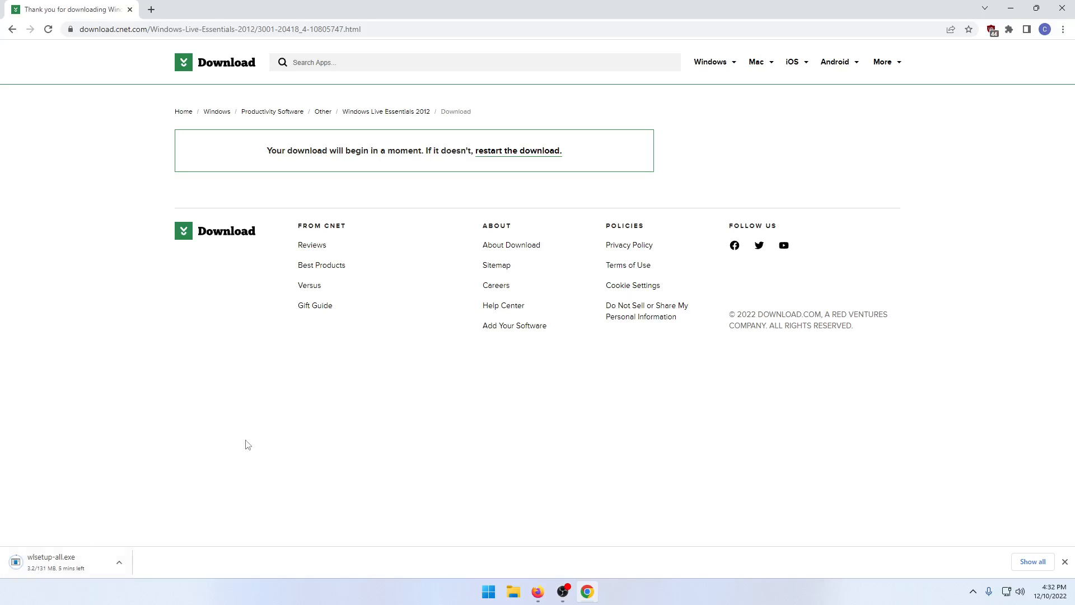
Run the downloaded wlsetup-all.exe installer from Chrome's download bar.
left_click(62, 561)
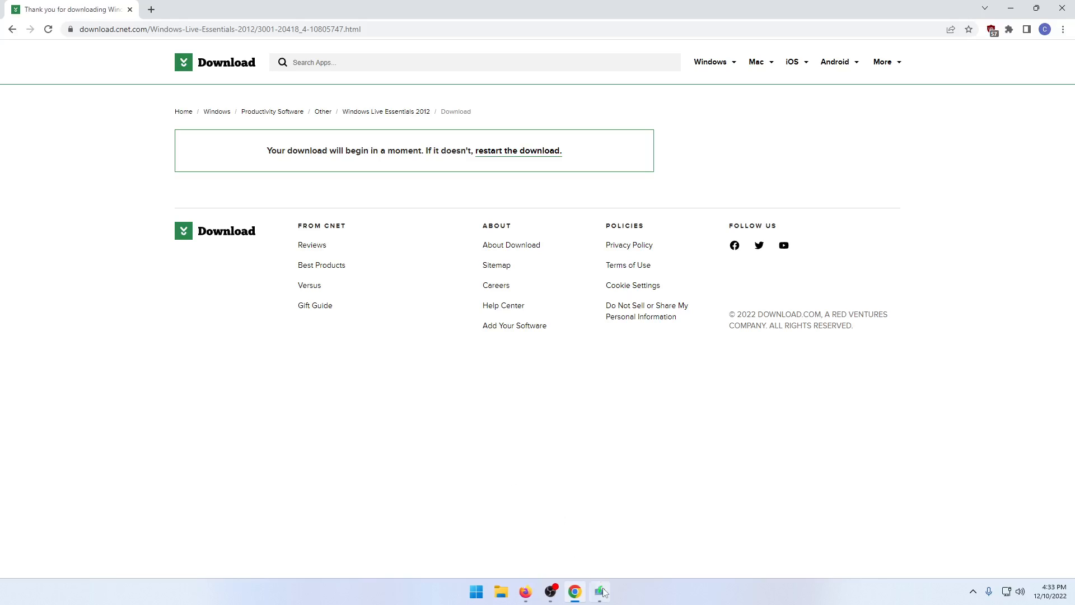
Choose a custom install keeping only Photo Gallery and Movie Maker, deselecting Messenger, Mail and Writer.
left_click(601, 590)
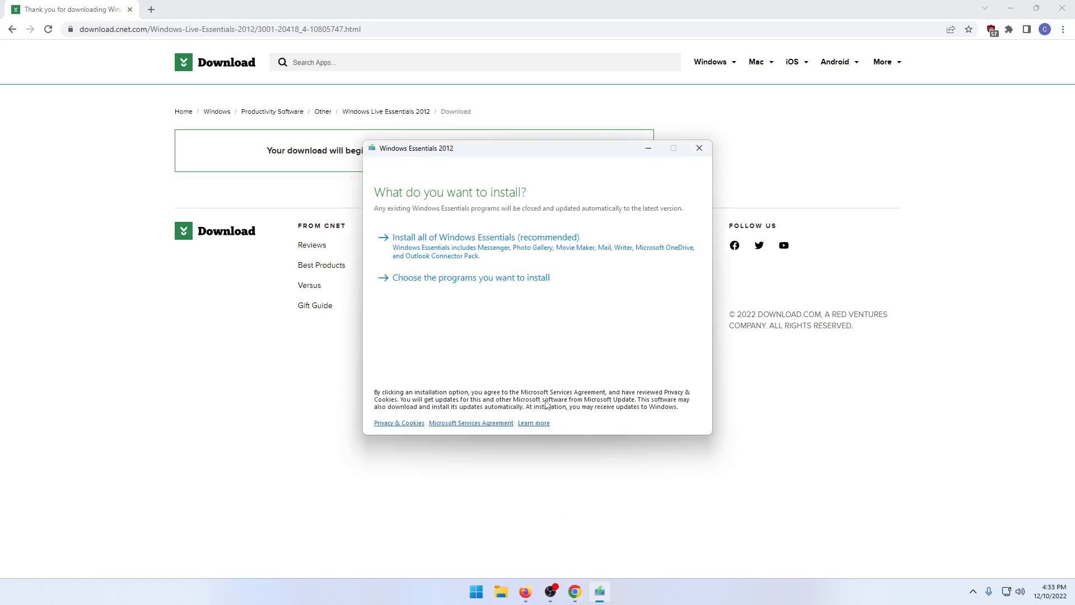
mouse_move(405, 290)
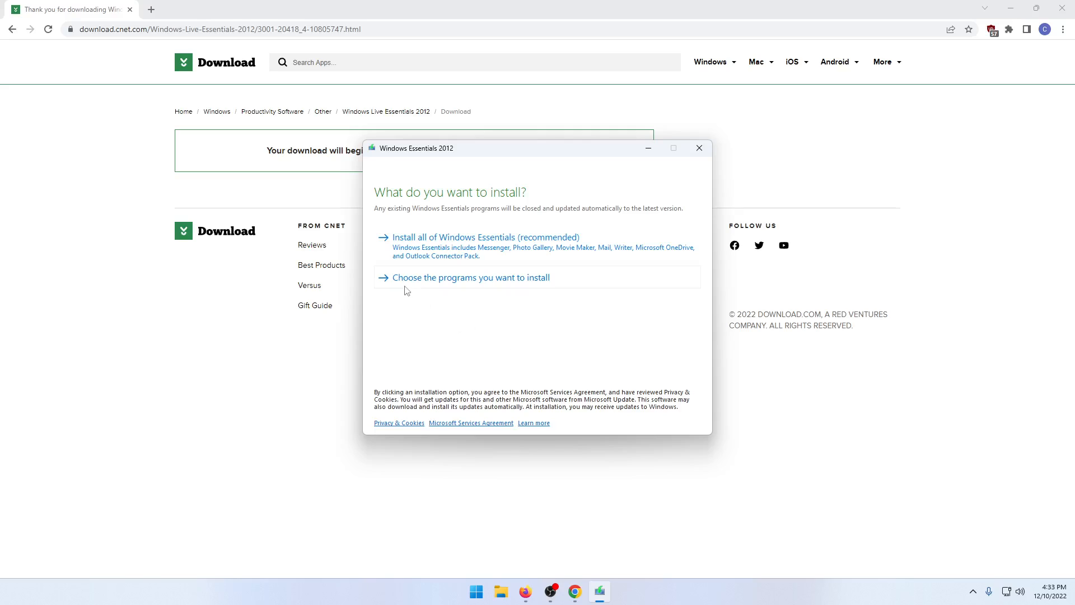
left_click(471, 278)
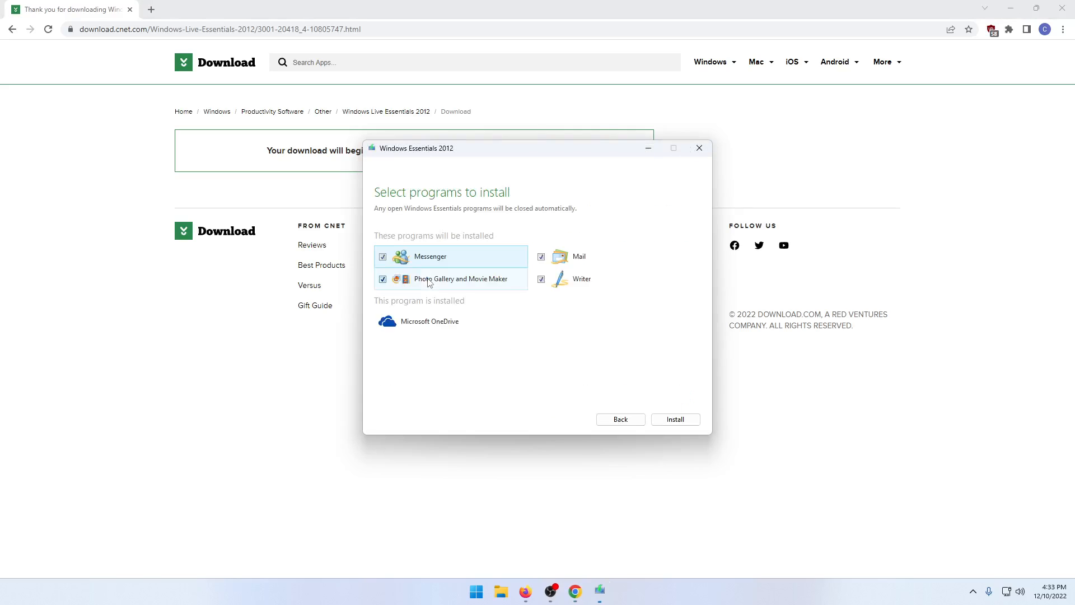
left_click(383, 257)
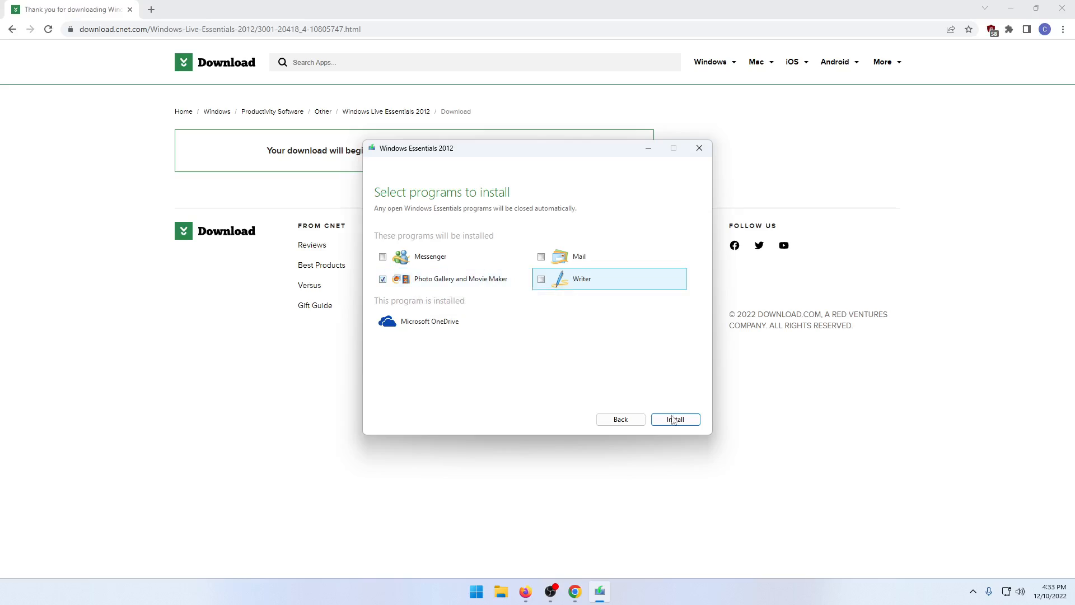
Install Photo Gallery and Movie Maker and let the installer finish back at the desktop.
left_click(674, 419)
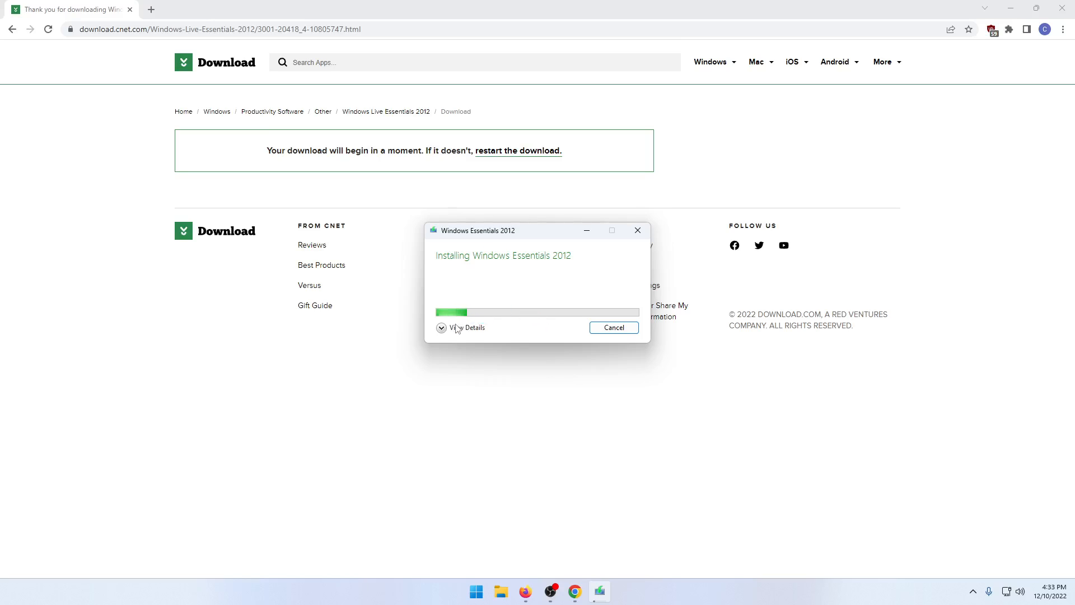
mouse_move(817, 185)
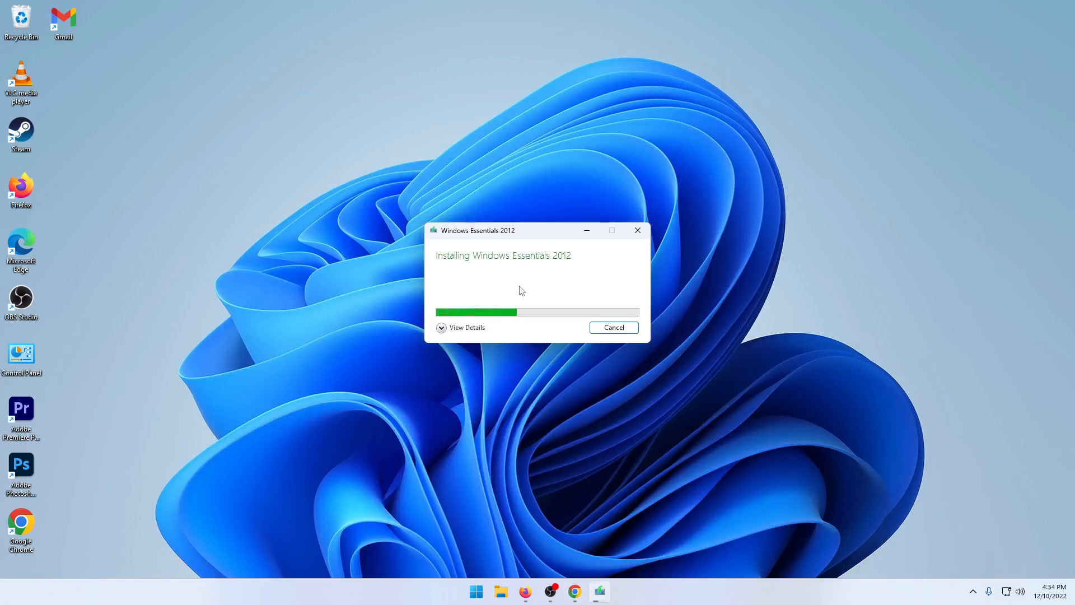
left_click(465, 327)
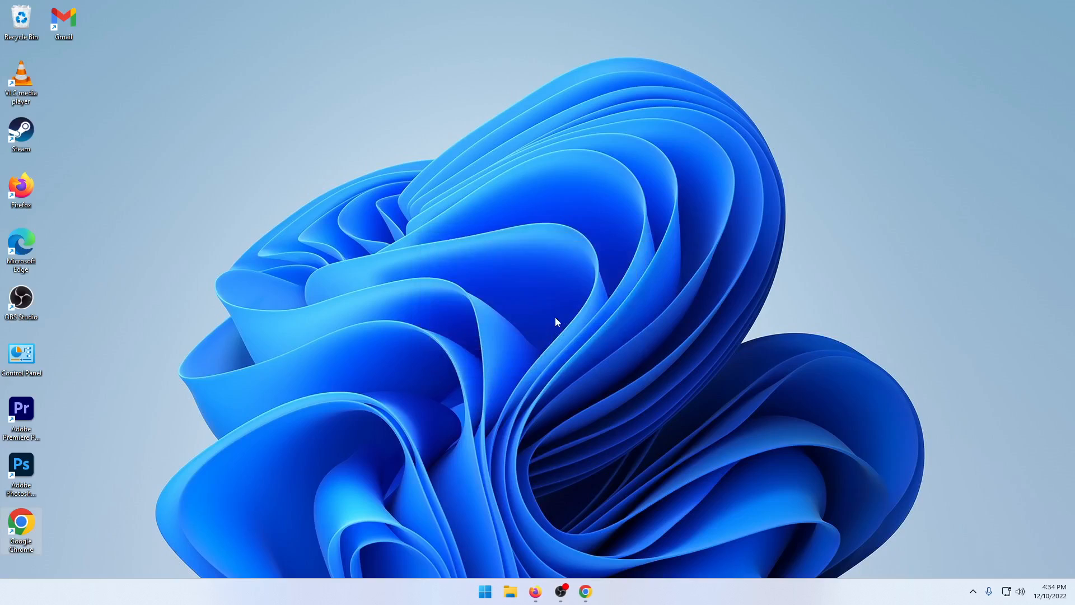
mouse_move(445, 437)
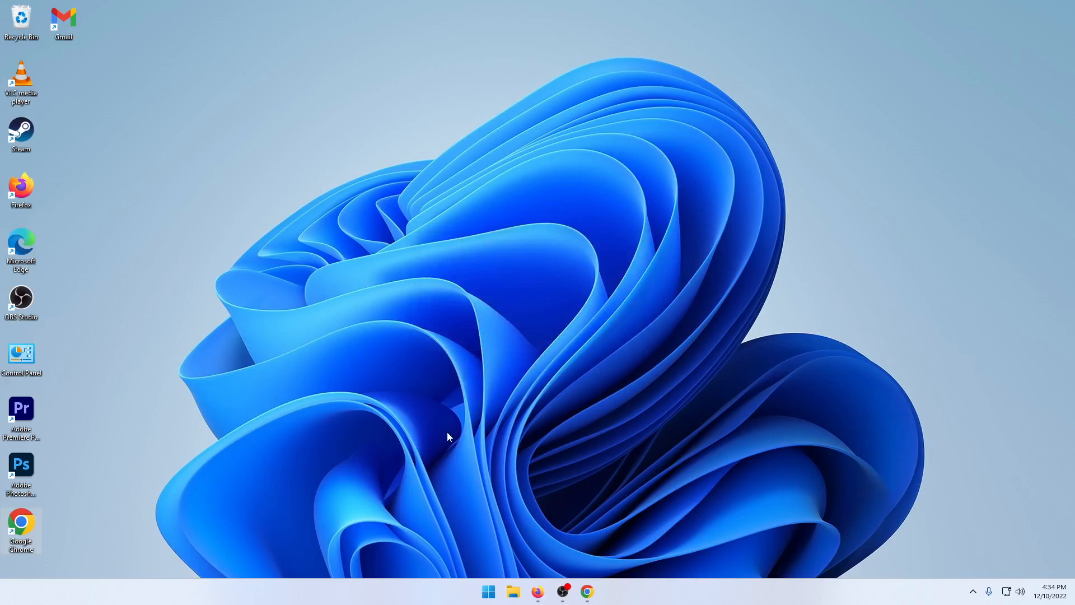
mouse_move(490, 592)
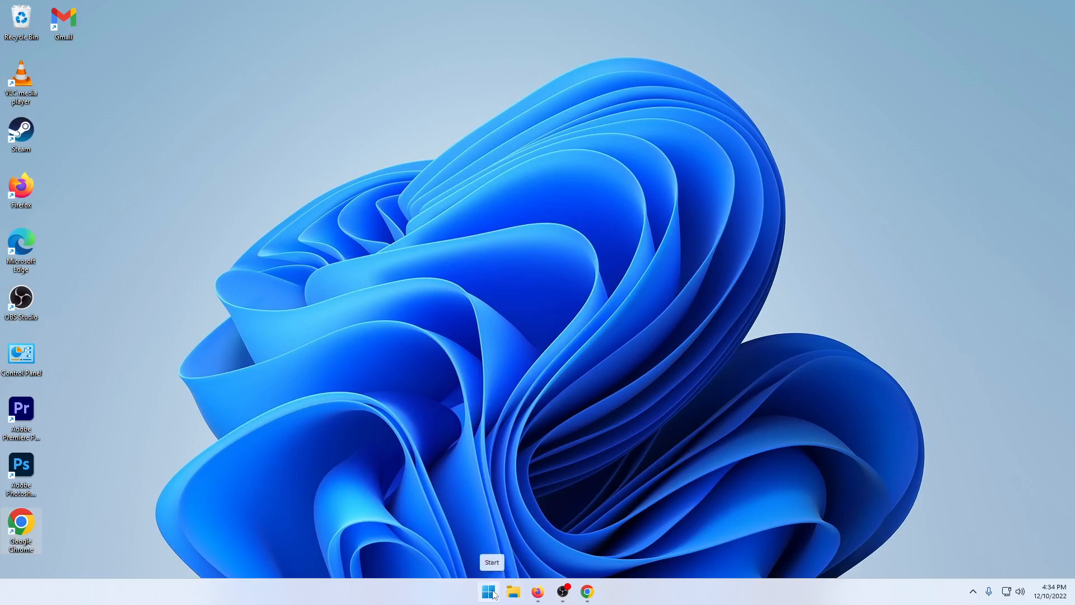
From Start's Recommended list, reveal the Movie Maker shortcut's file location in Explorer.
left_click(487, 591)
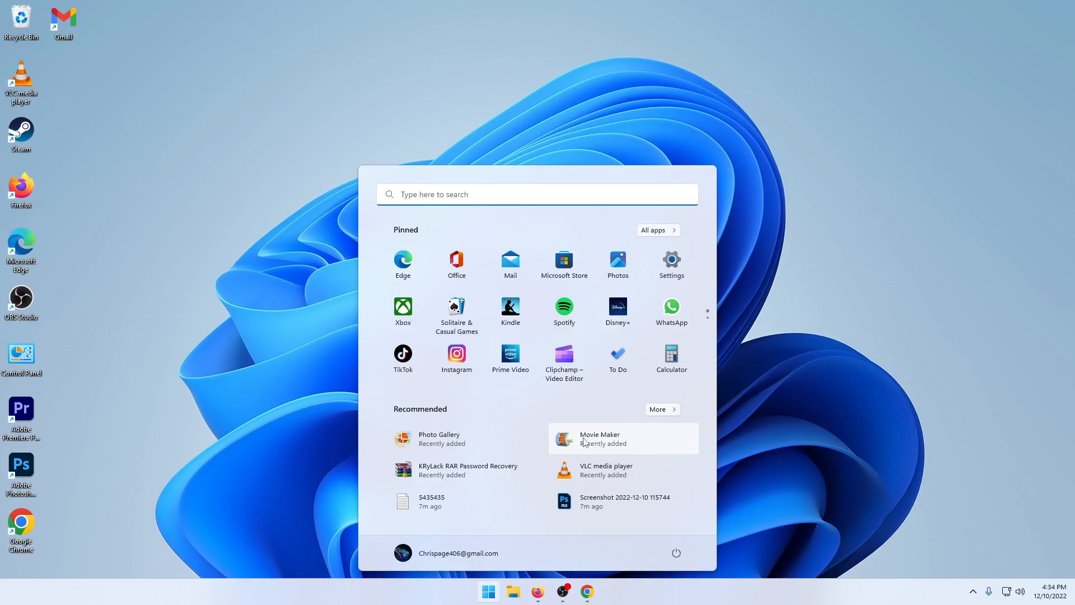
right_click(597, 438)
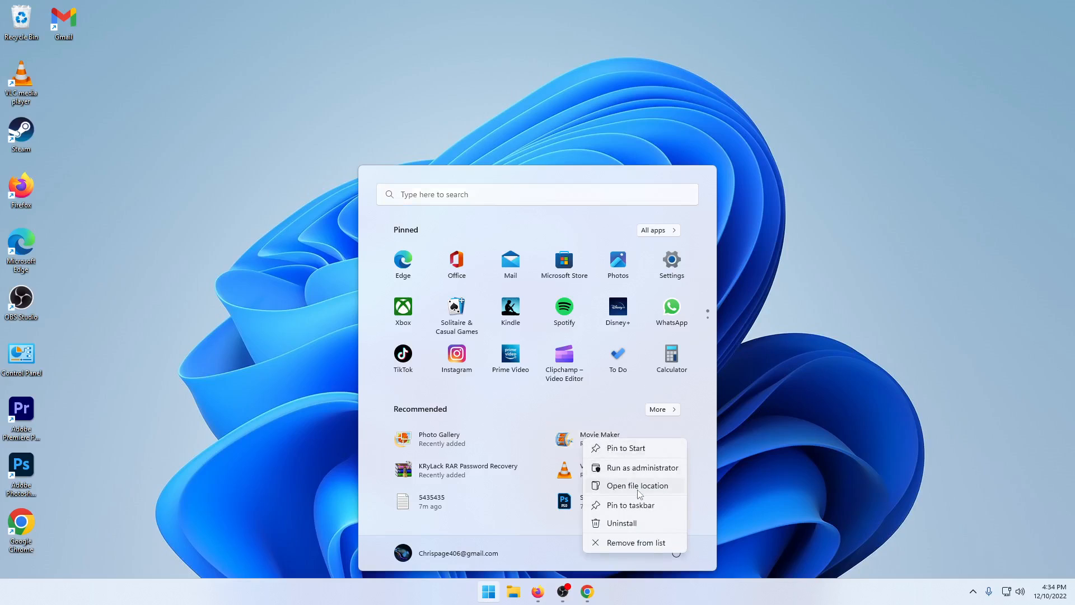
left_click(636, 485)
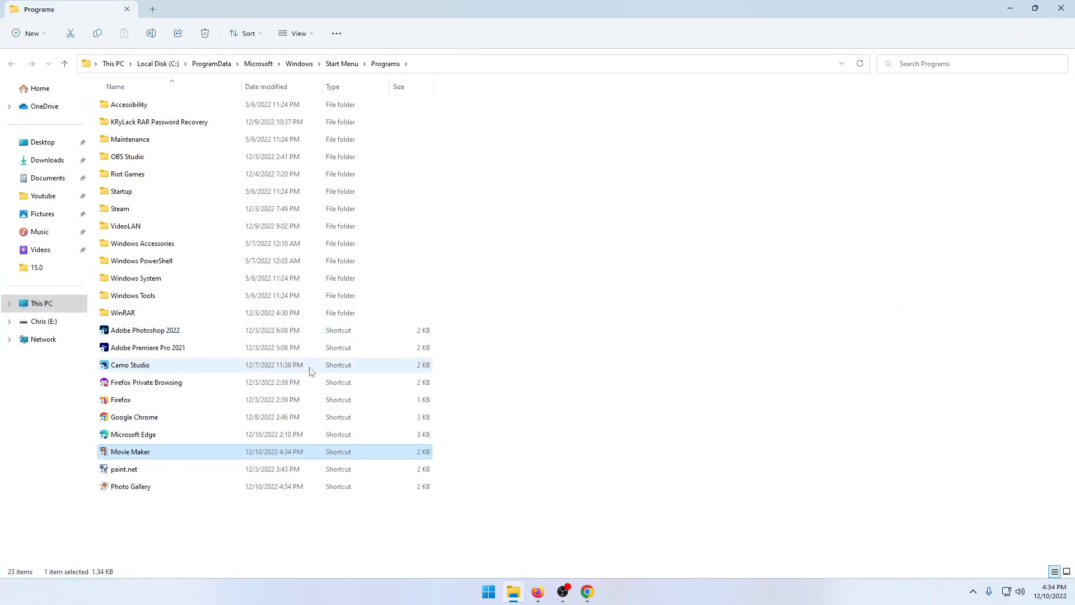
mouse_move(173, 458)
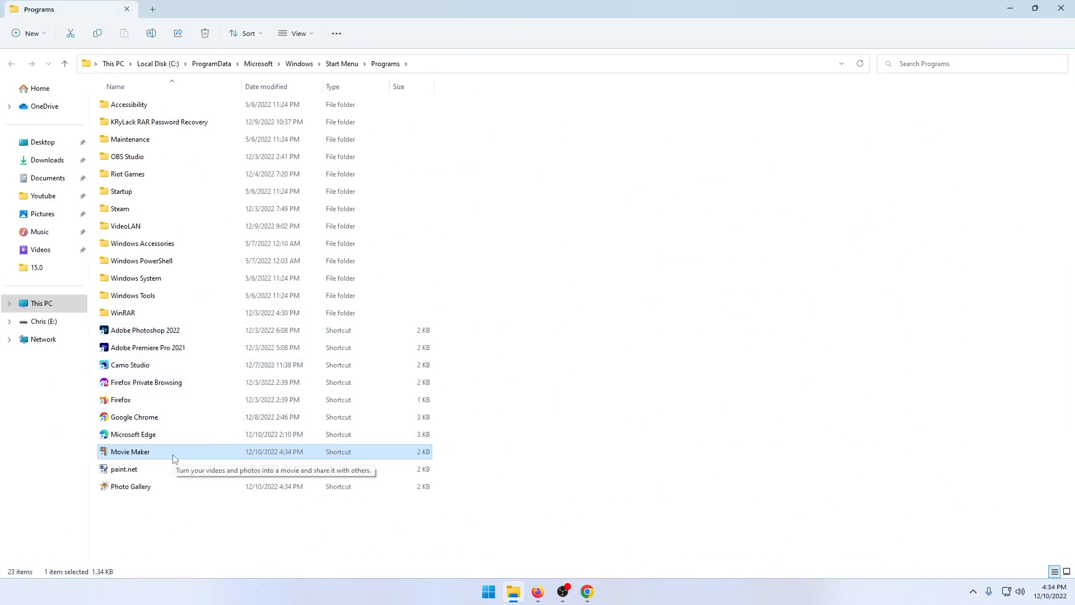
Bring up the context menu for the Movie Maker shortcut to send it to the desktop.
right_click(130, 452)
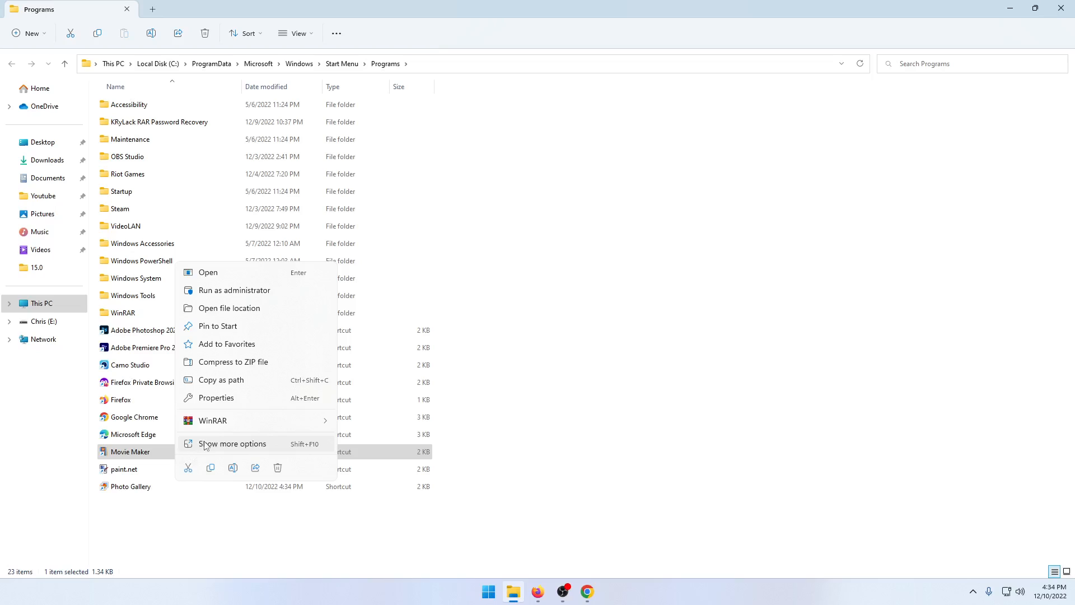
mouse_move(233, 419)
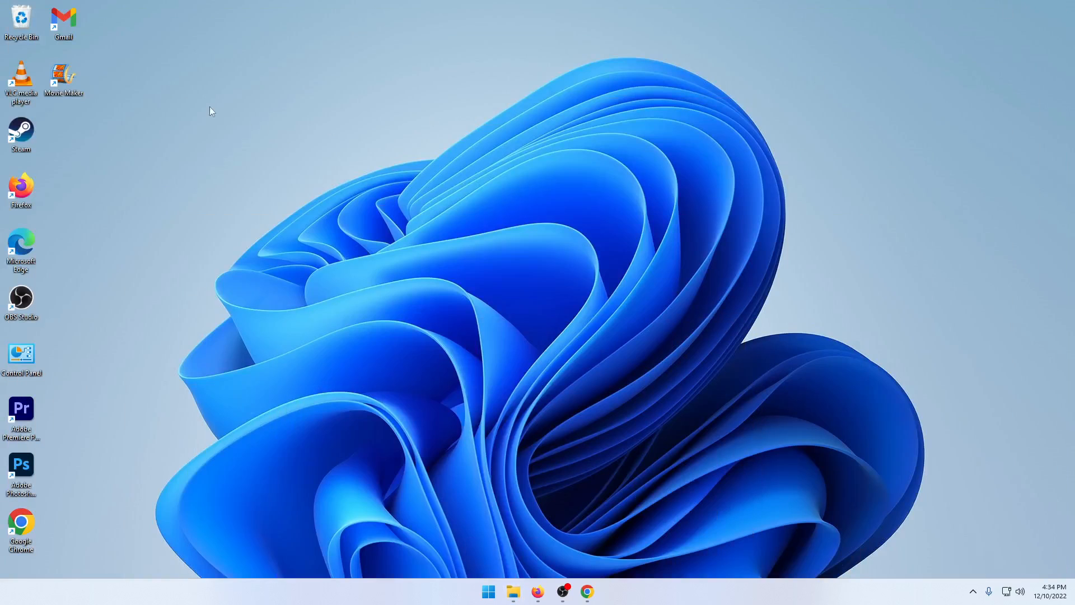
Move the Movie Maker shortcut to the desktop centre and launch Movie Maker with an empty My Movie project.
left_click_drag(63, 75, 573, 301)
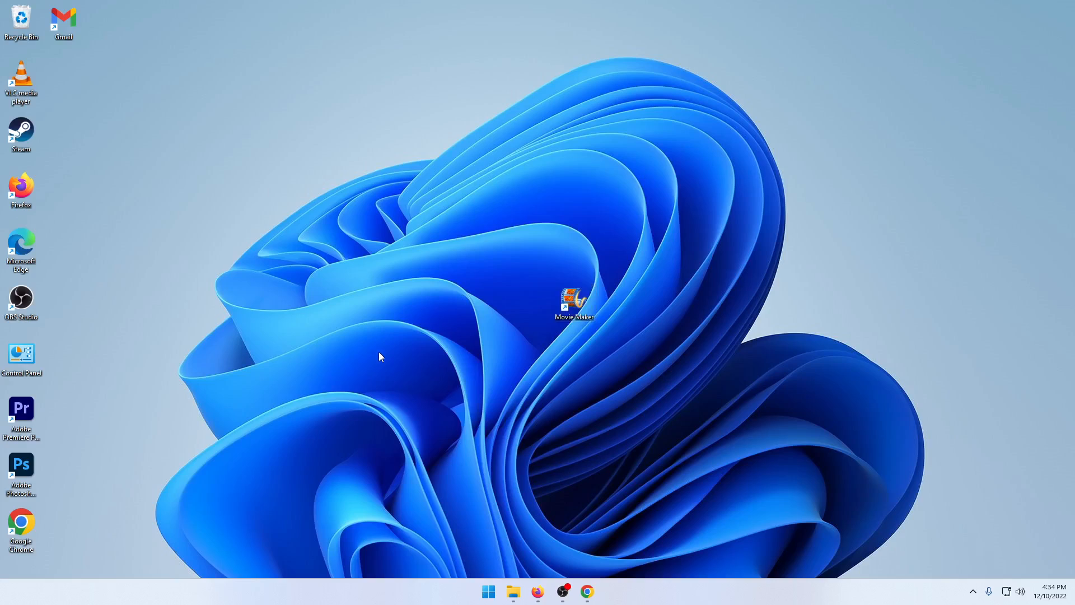
mouse_move(598, 291)
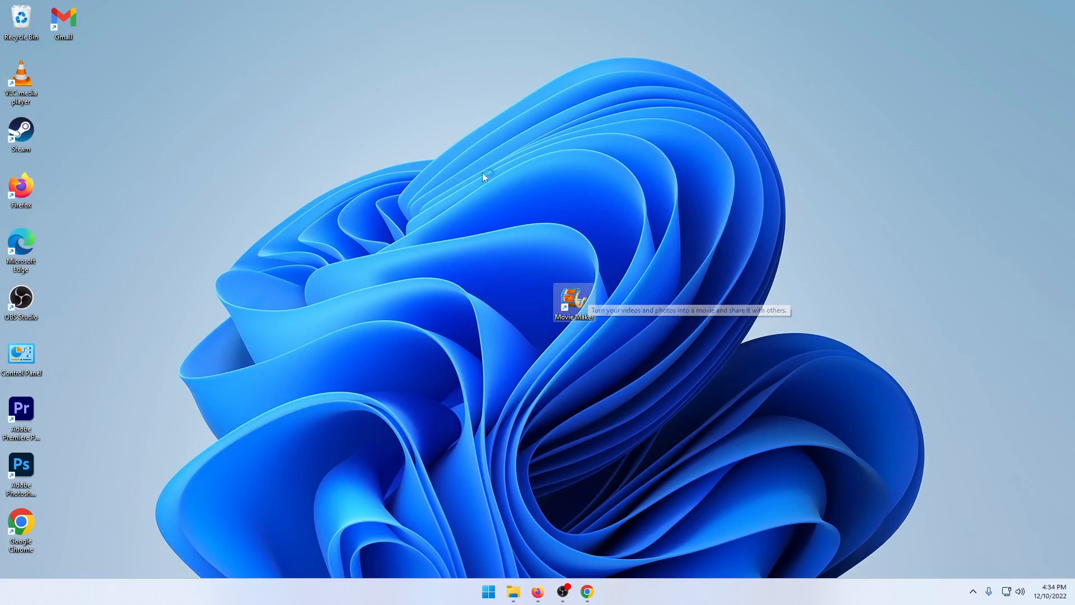
double_click(575, 301)
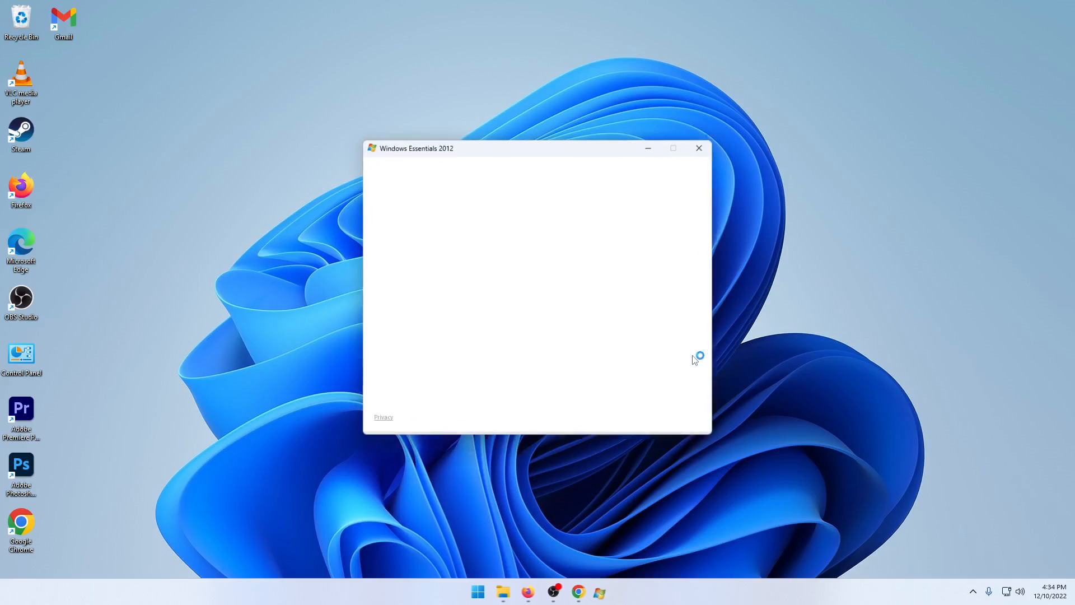
left_click(697, 148)
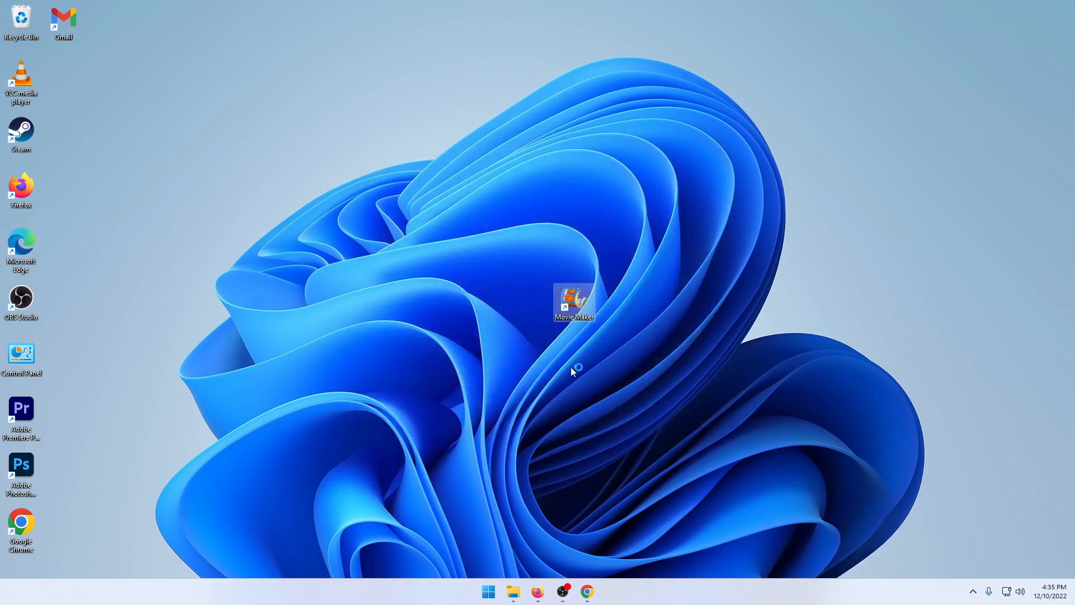
double_click(574, 302)
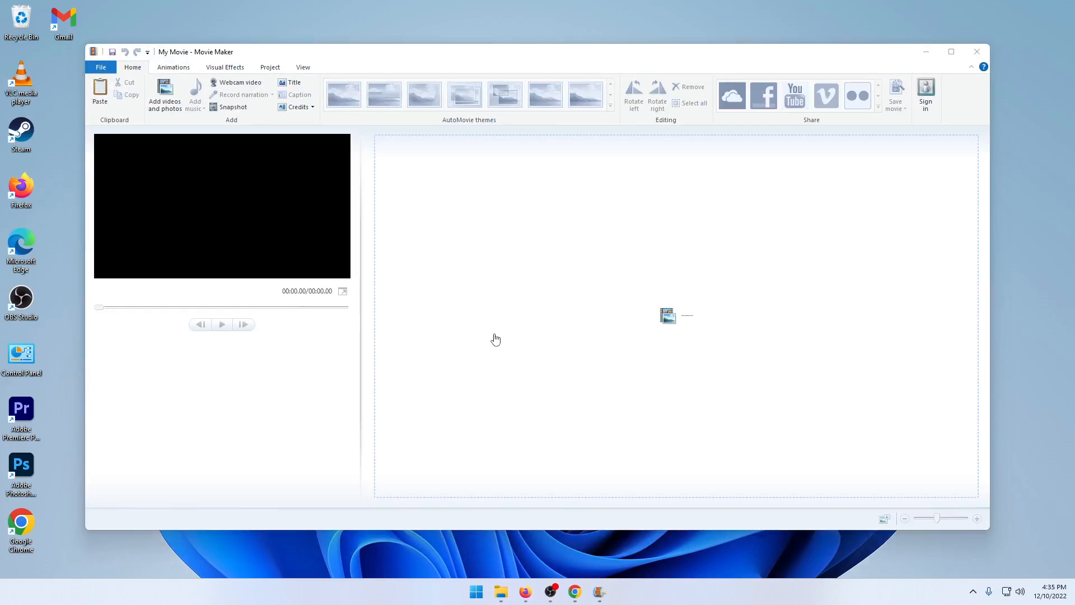
mouse_move(502, 318)
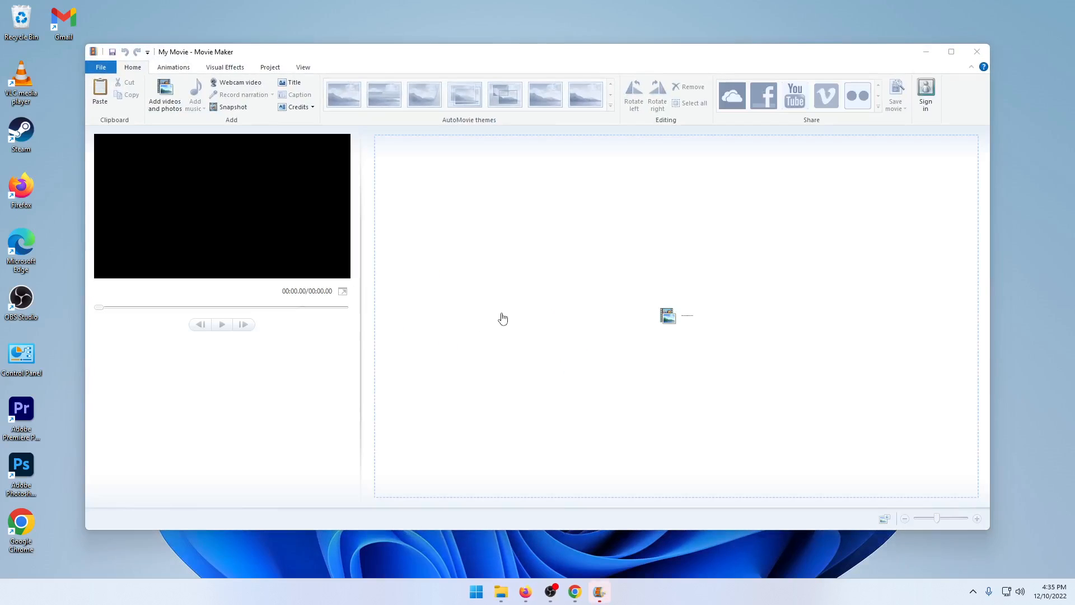